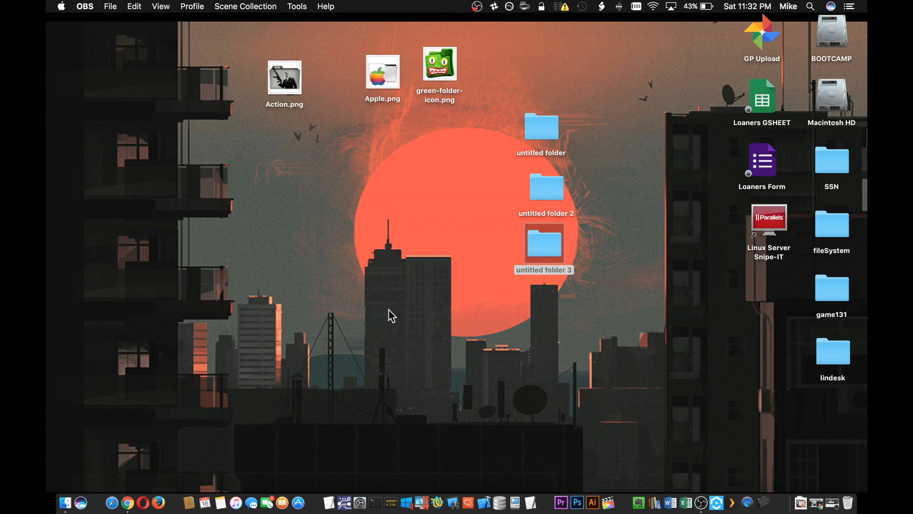
mouse_move(593, 341)
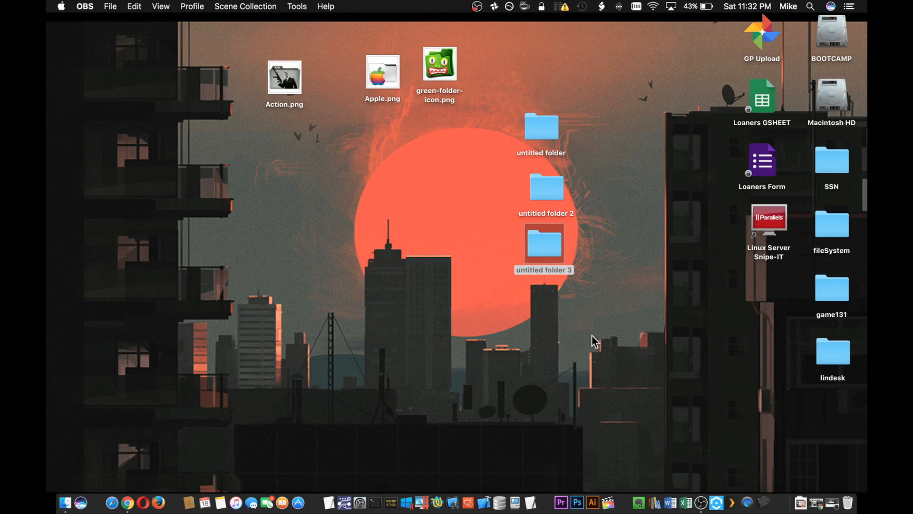
mouse_move(341, 172)
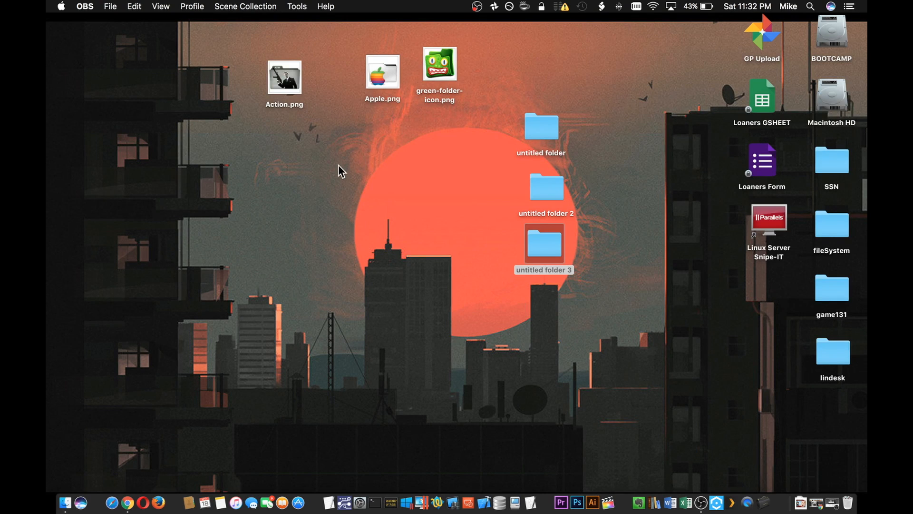
mouse_move(387, 81)
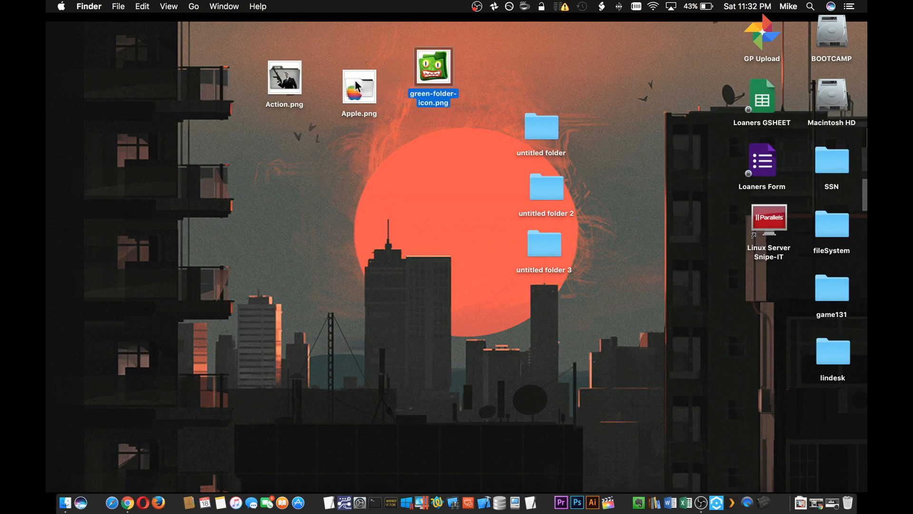
mouse_move(276, 152)
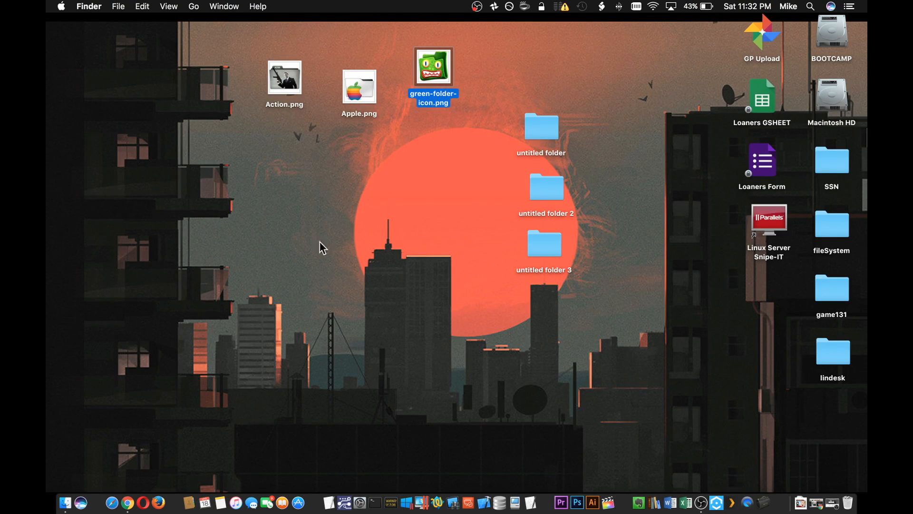
mouse_move(299, 150)
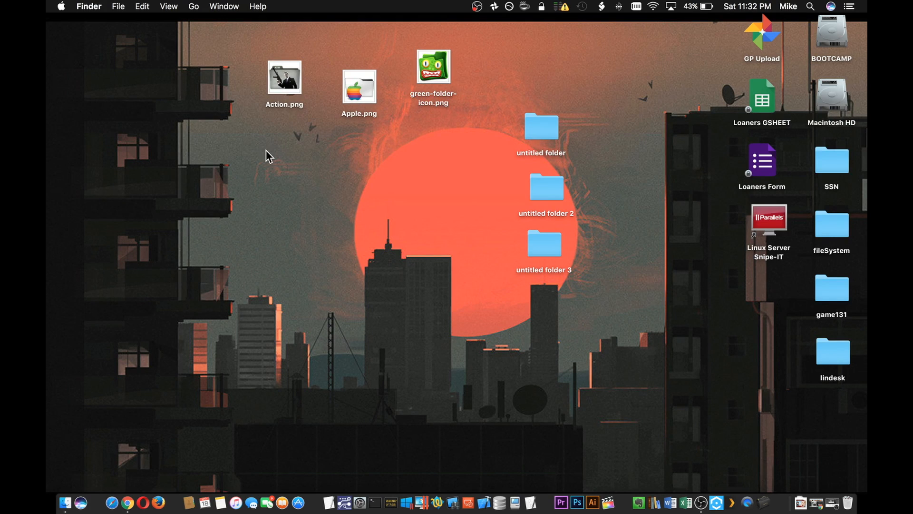
mouse_move(280, 83)
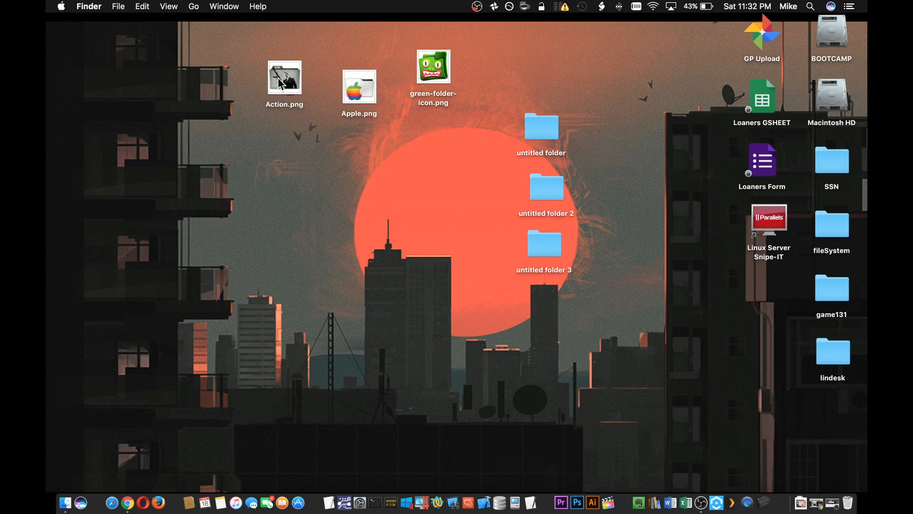
Open Action.png in Preview to view the Action folder artwork.
double_click(285, 77)
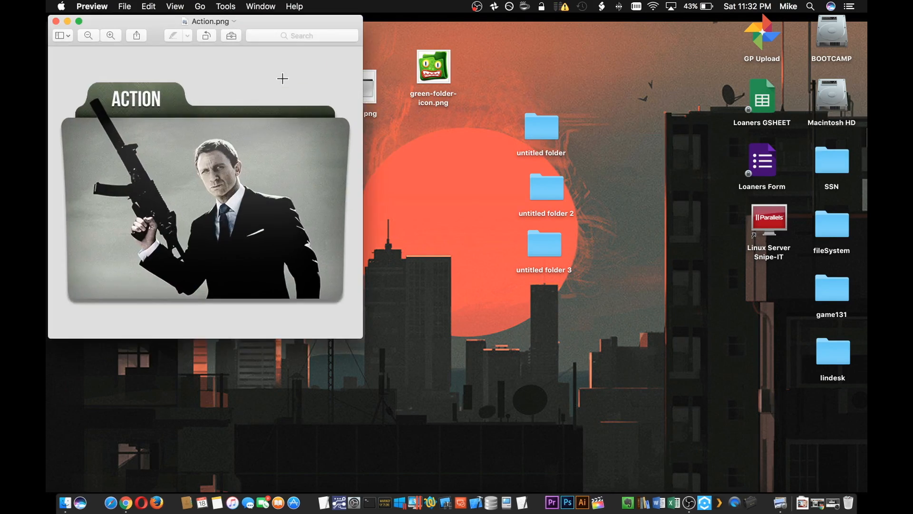
mouse_move(303, 164)
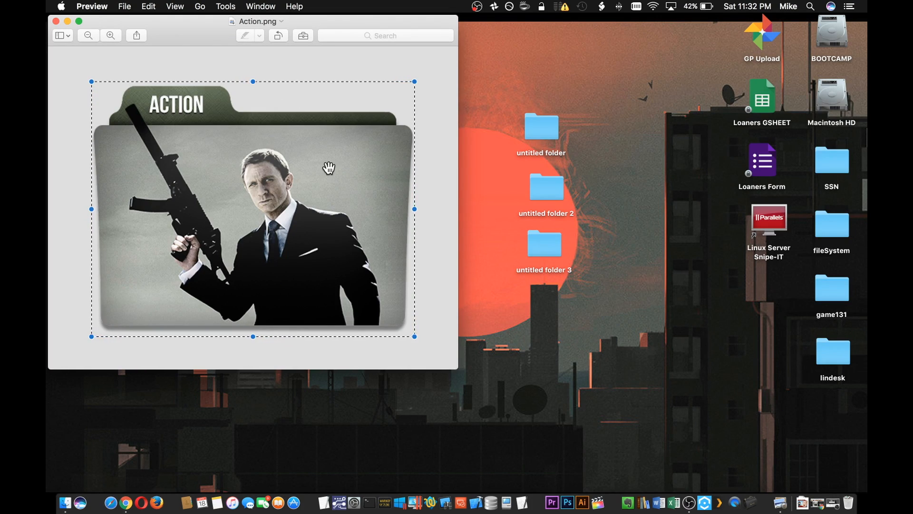
mouse_move(101, 83)
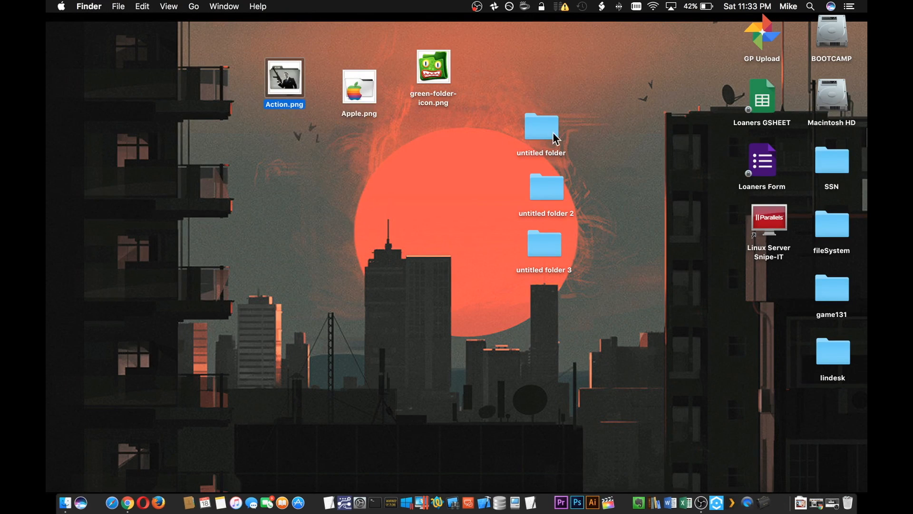
Paste the Action artwork as the first untitled folder's icon via its Info window.
left_click(540, 127)
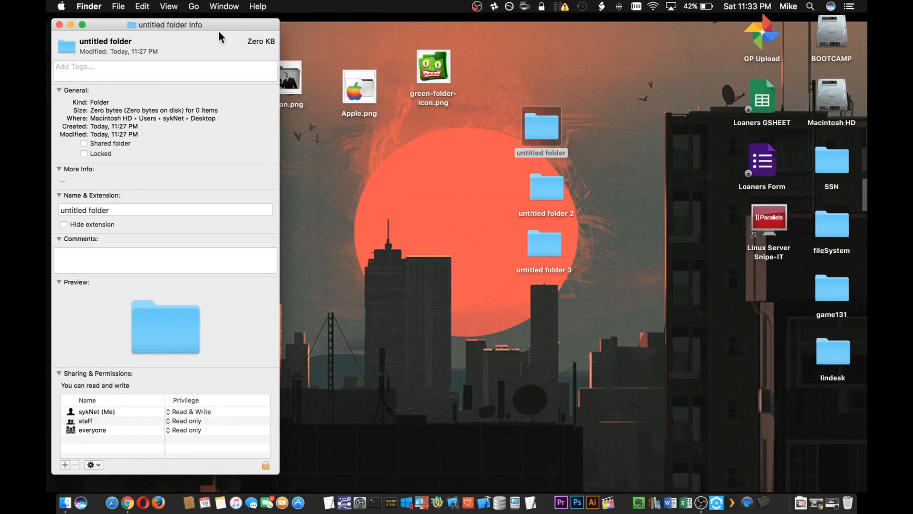
left_click_drag(169, 24, 189, 42)
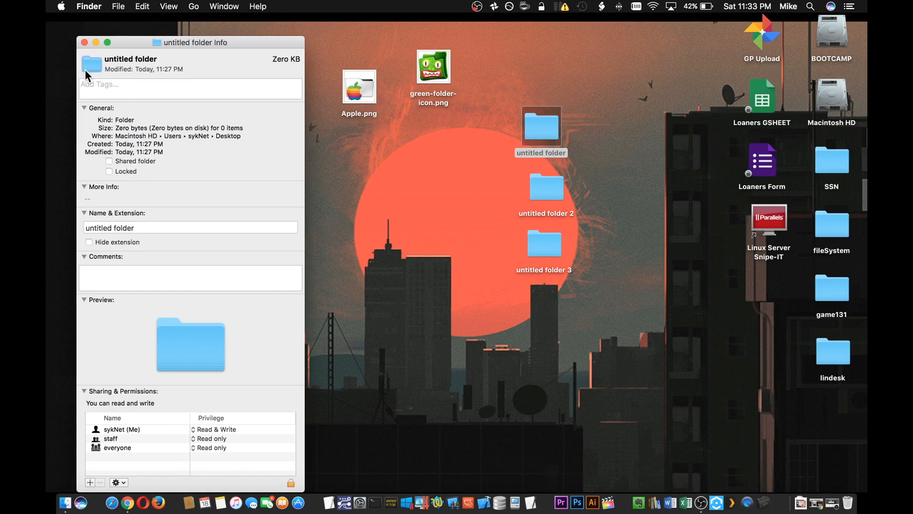
mouse_move(134, 33)
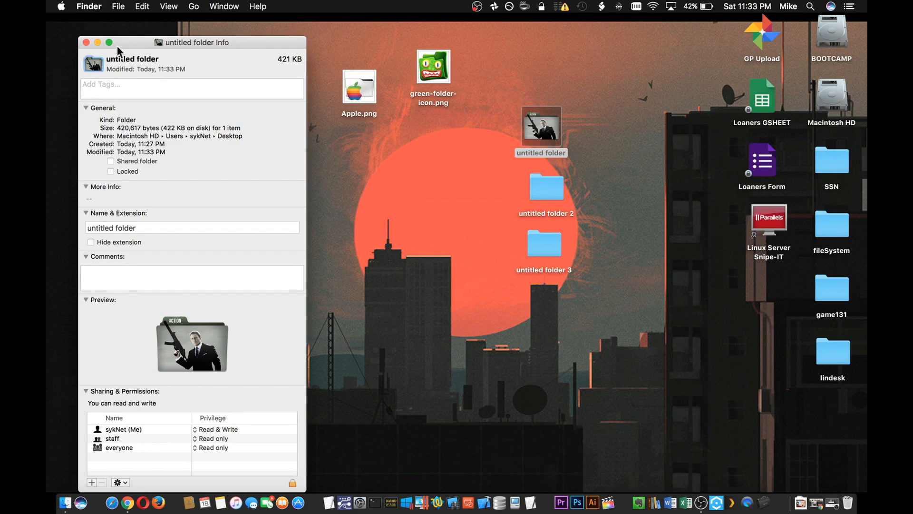
left_click(86, 42)
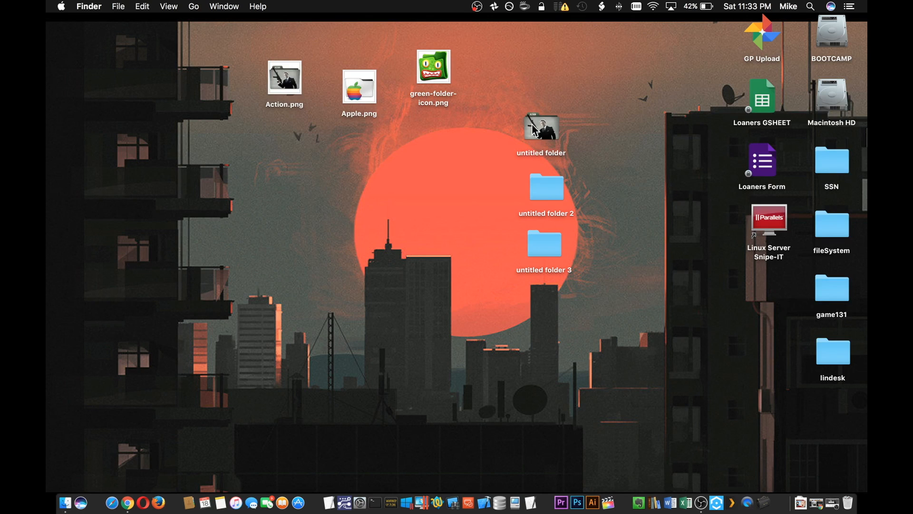
mouse_move(623, 238)
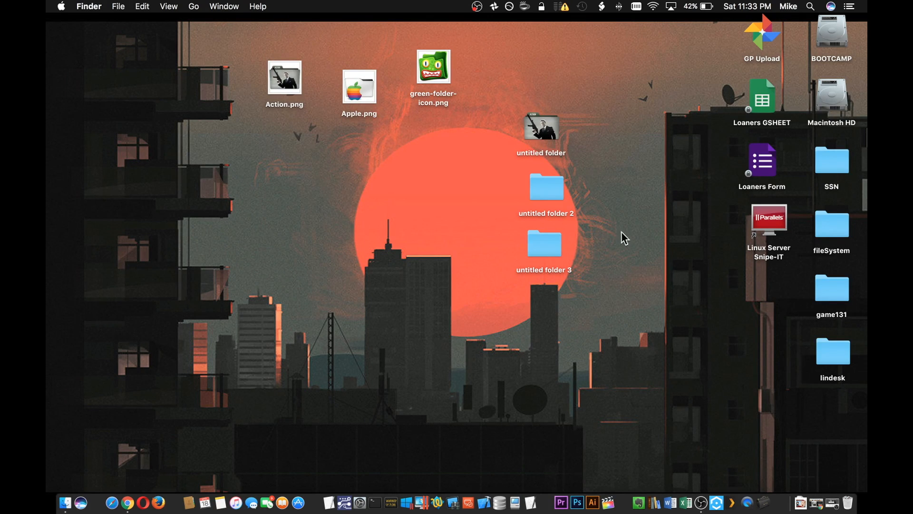
mouse_move(418, 135)
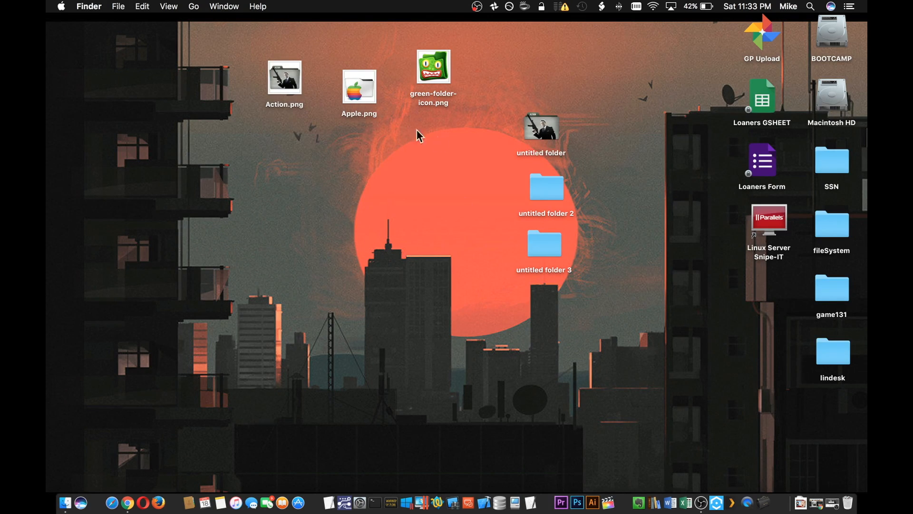
Open Apple.png, tighten the selection around the rainbow artwork, and close it.
double_click(358, 87)
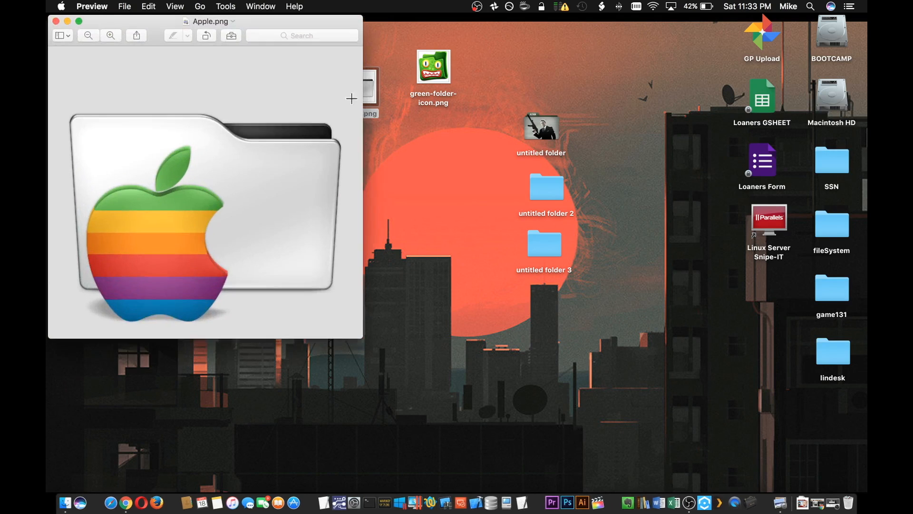
left_click_drag(210, 21, 210, 47)
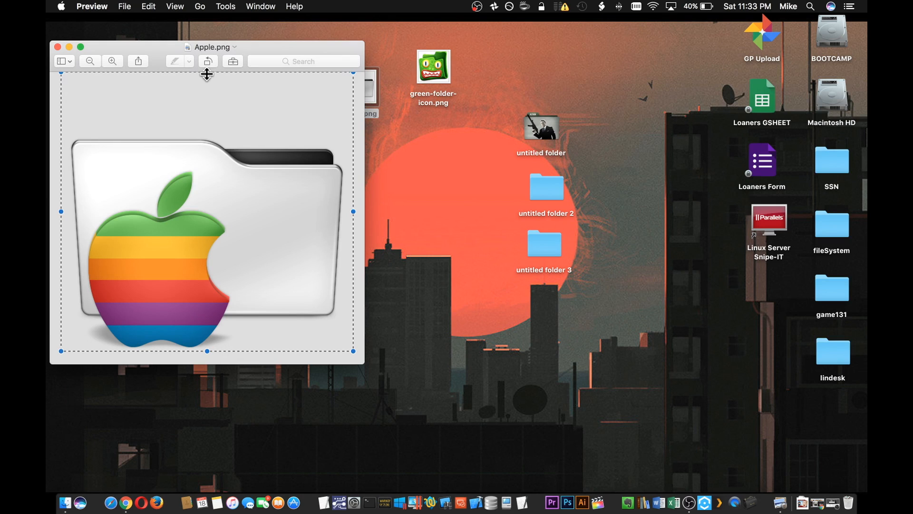
left_click_drag(207, 74, 207, 129)
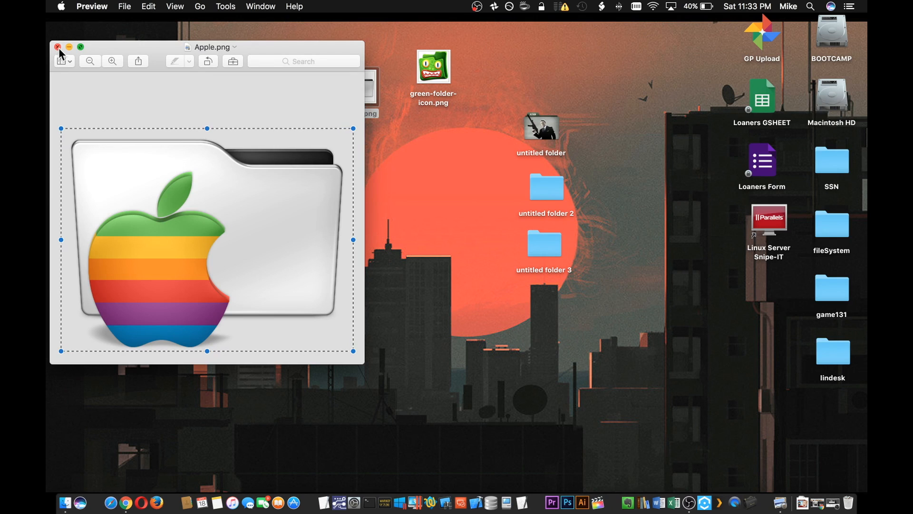
left_click(58, 46)
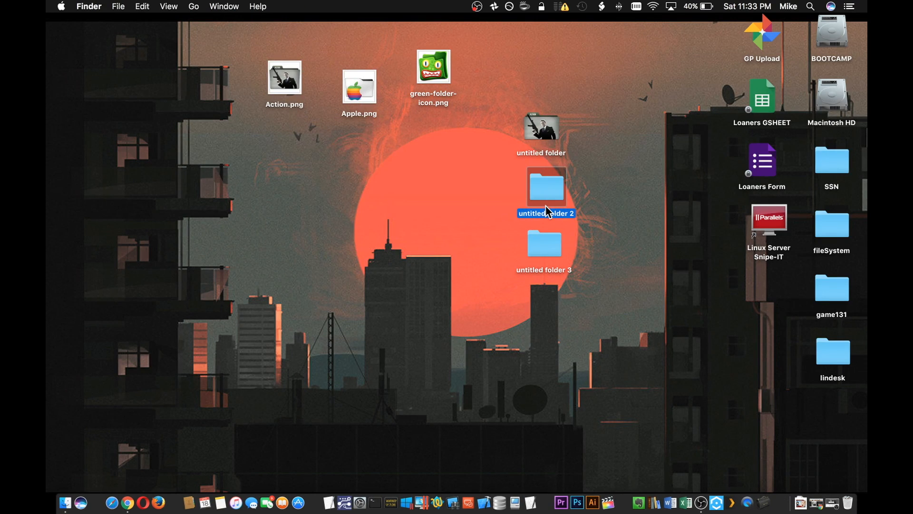
Open untitled folder 2's Info window and reposition it.
key("cmd+i")
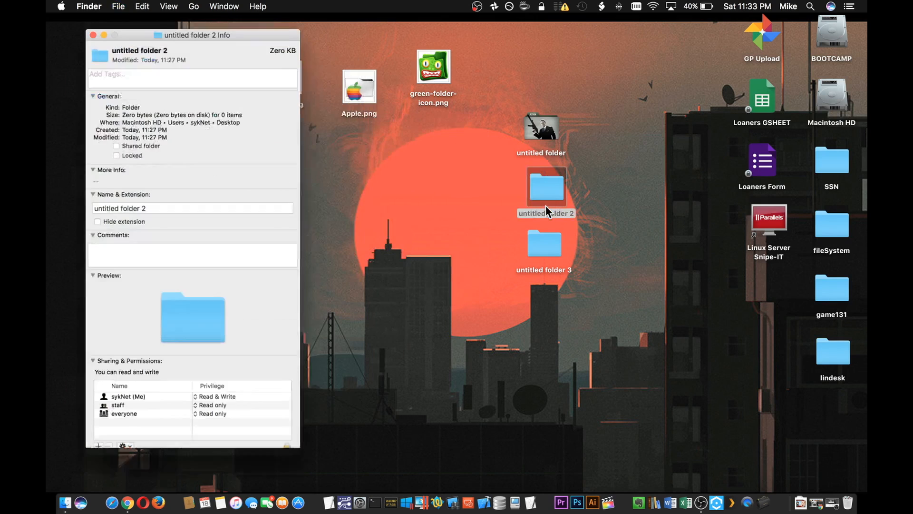
left_click_drag(192, 35, 166, 24)
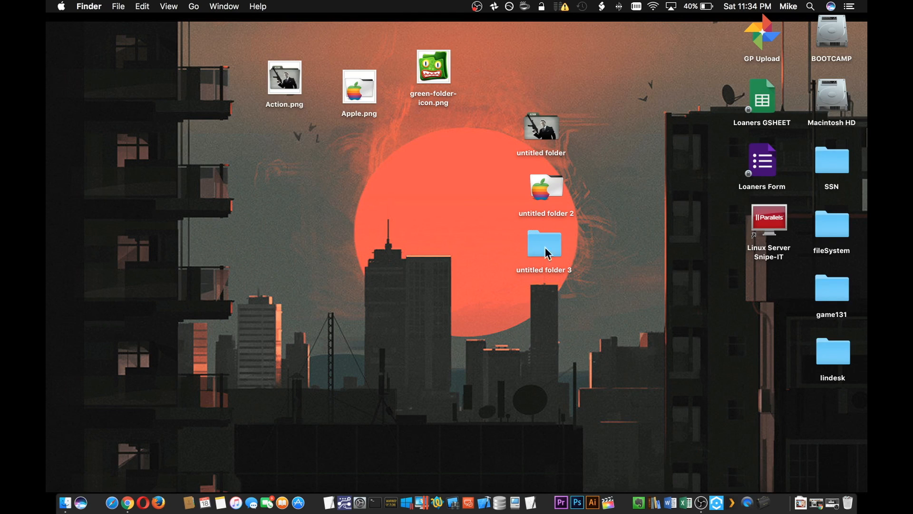
mouse_move(397, 137)
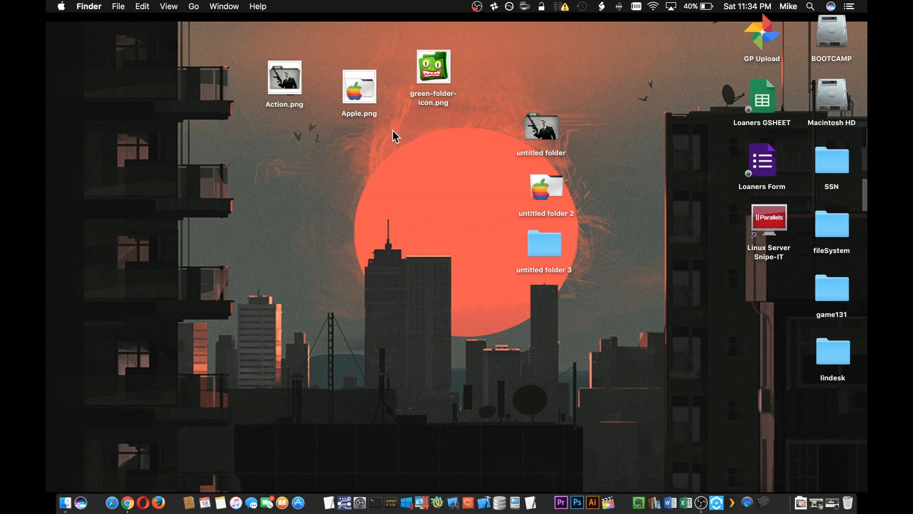
Open green-folder-icon.png, Select All and Copy from the Edit menu, then close it.
double_click(433, 69)
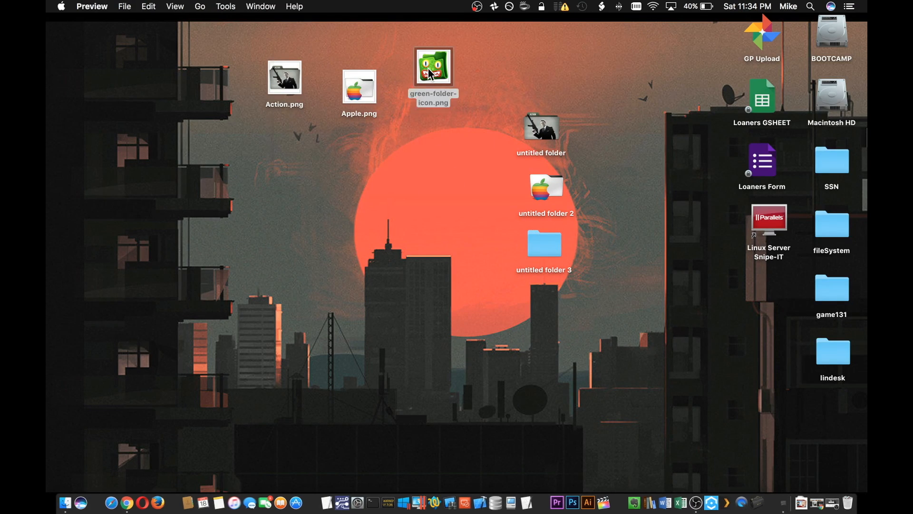
double_click(433, 68)
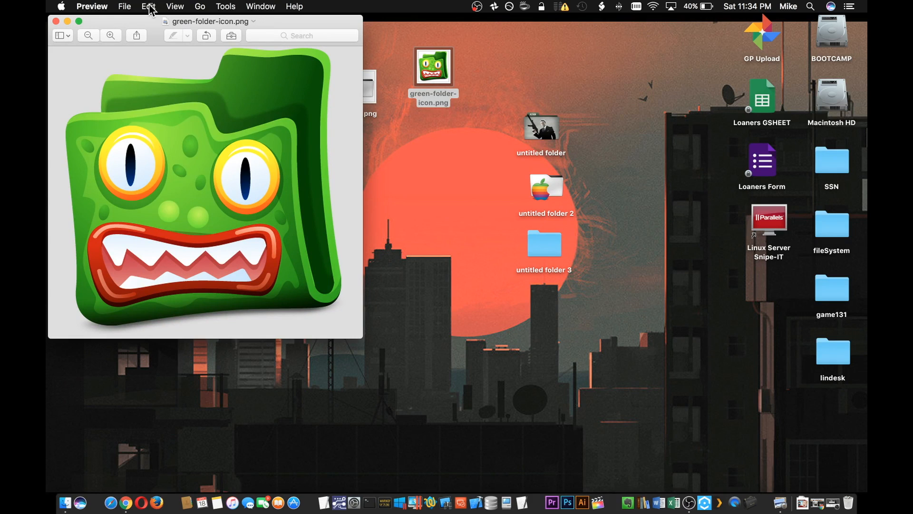
left_click(149, 6)
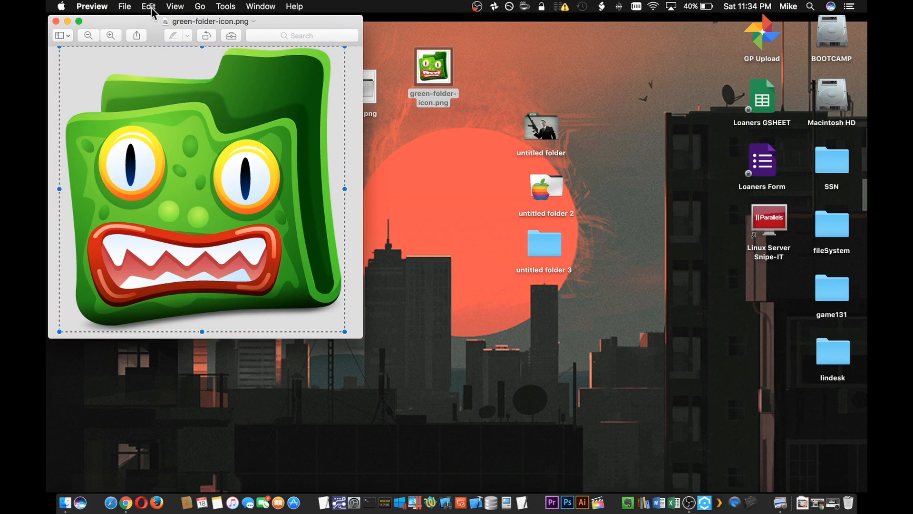
left_click(148, 6)
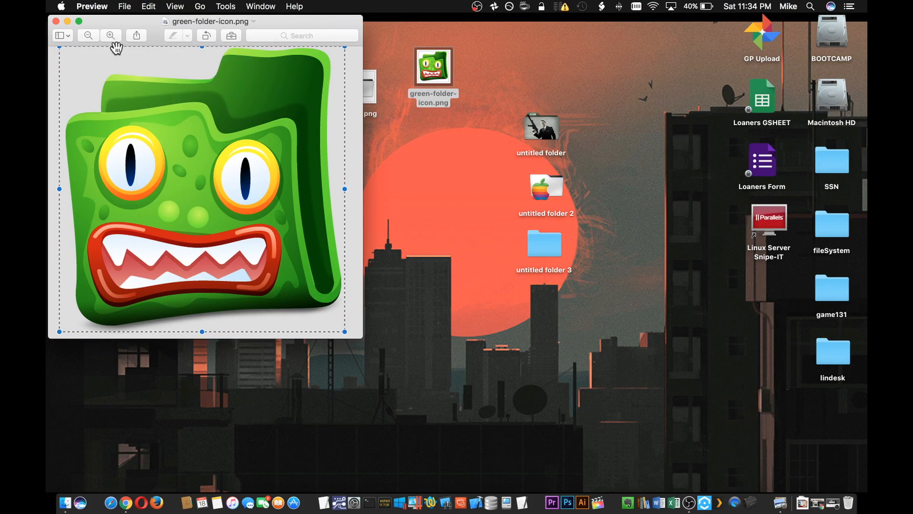
left_click(56, 21)
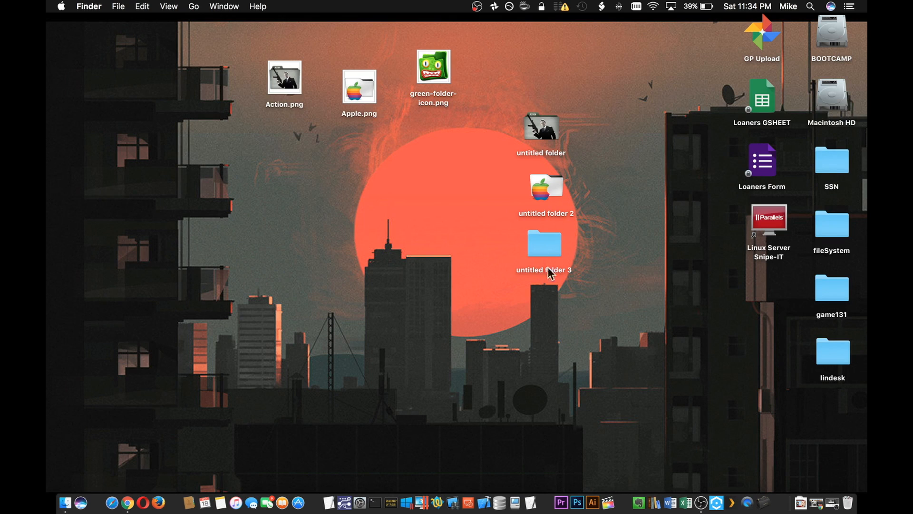
Open Get Info for untitled folder 3 and paste the green monster image as its icon.
left_click(544, 244)
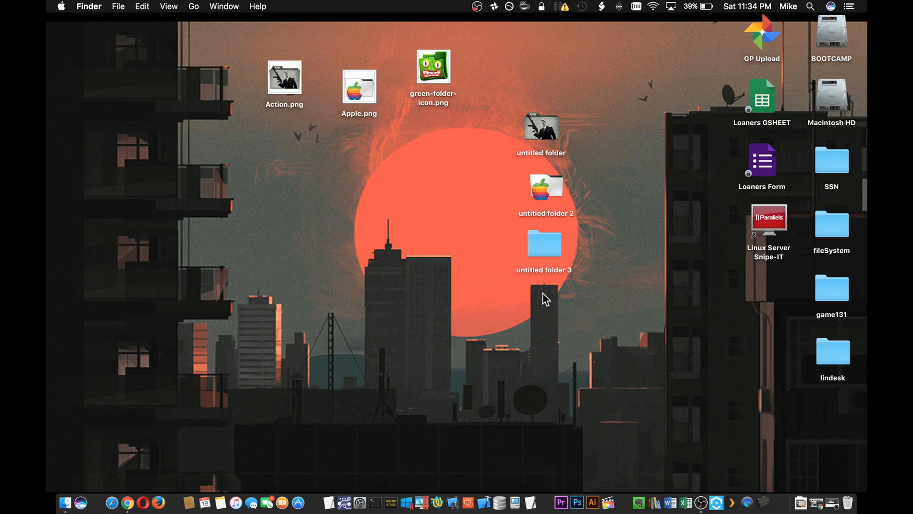
right_click(543, 244)
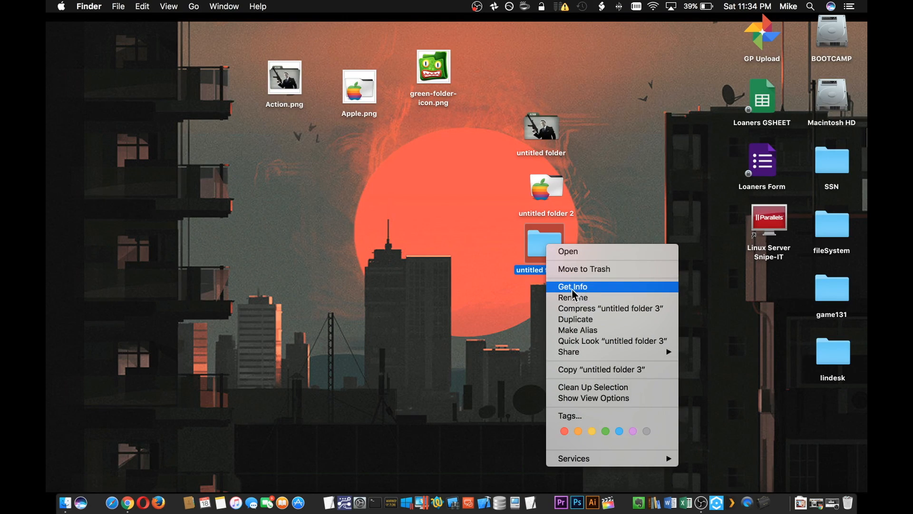
left_click(573, 286)
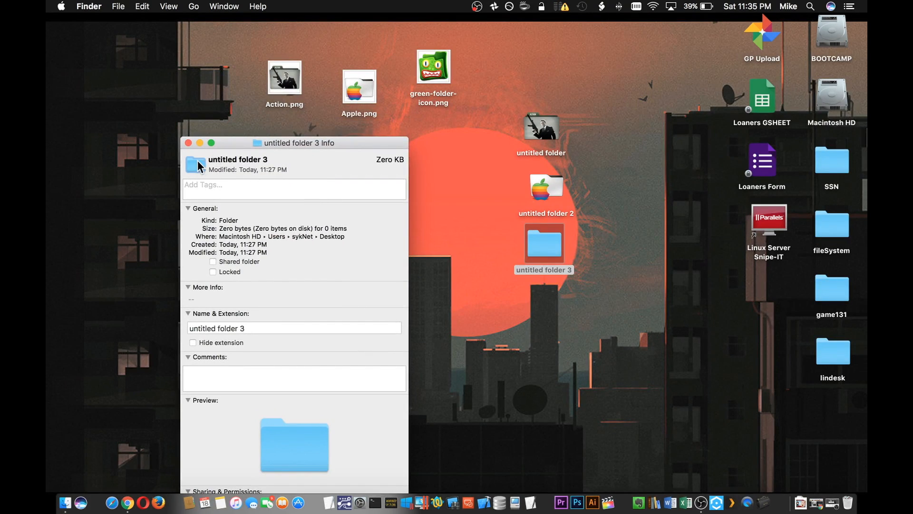
mouse_move(150, 13)
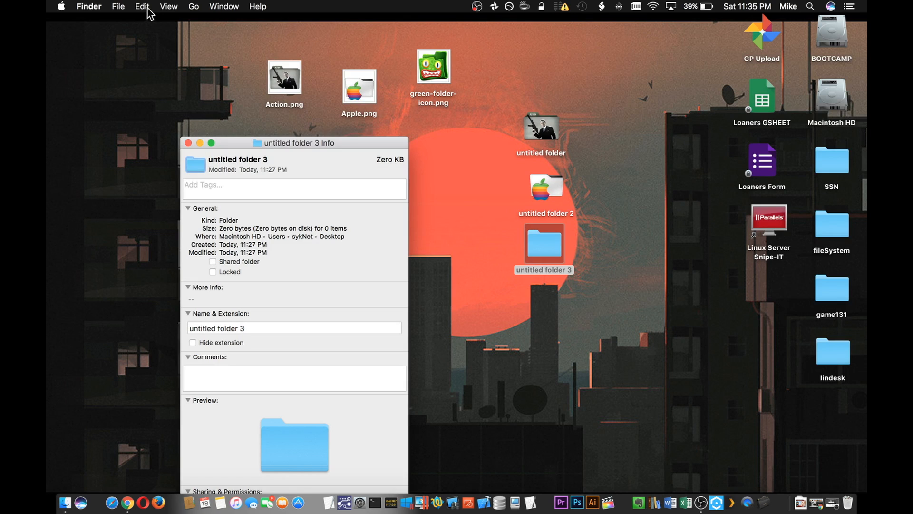
left_click(143, 7)
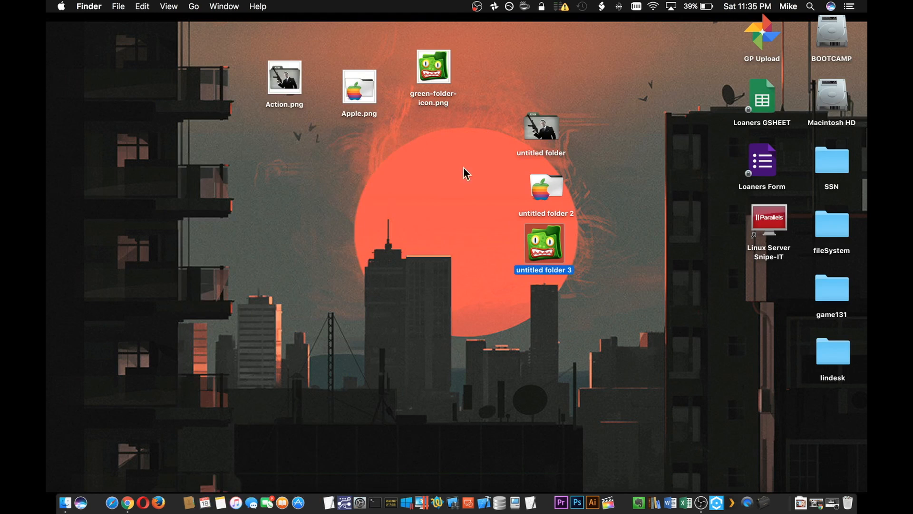
Line up untitled folder, folder 2 and folder 3 in a horizontal row.
left_click(489, 92)
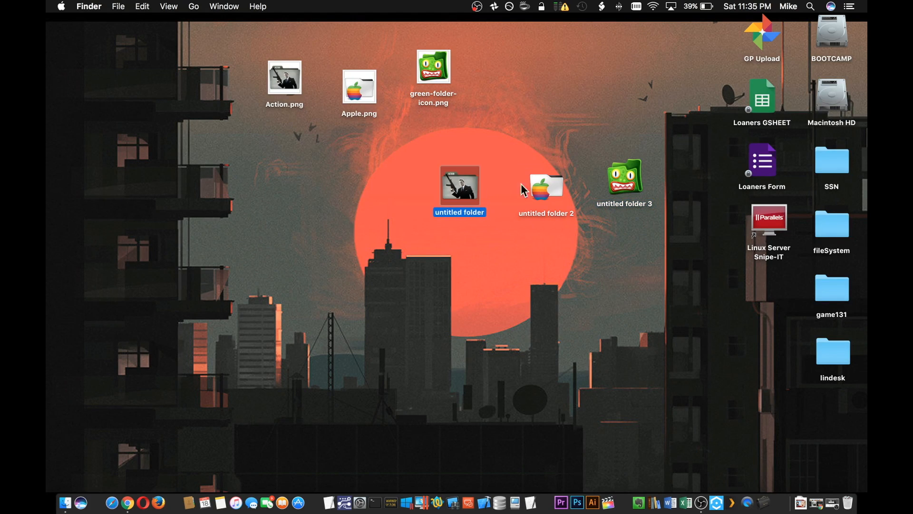
left_click(624, 185)
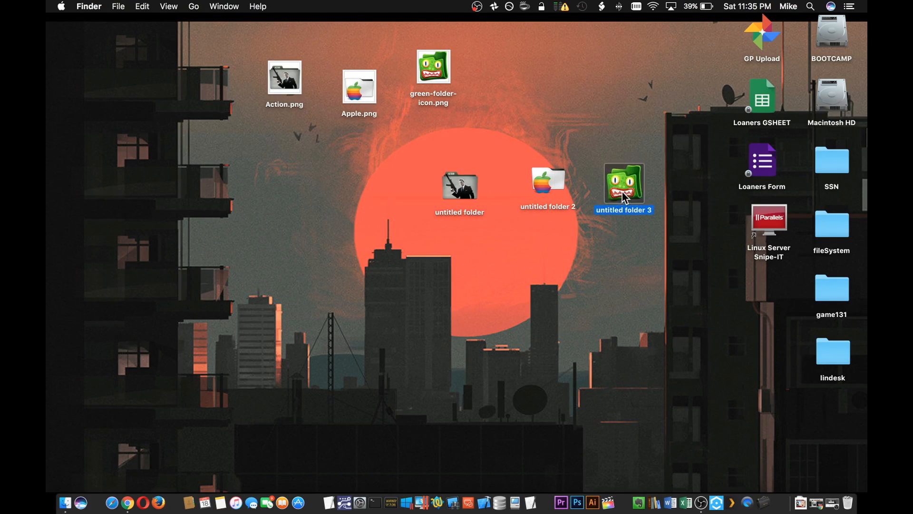
left_click(542, 183)
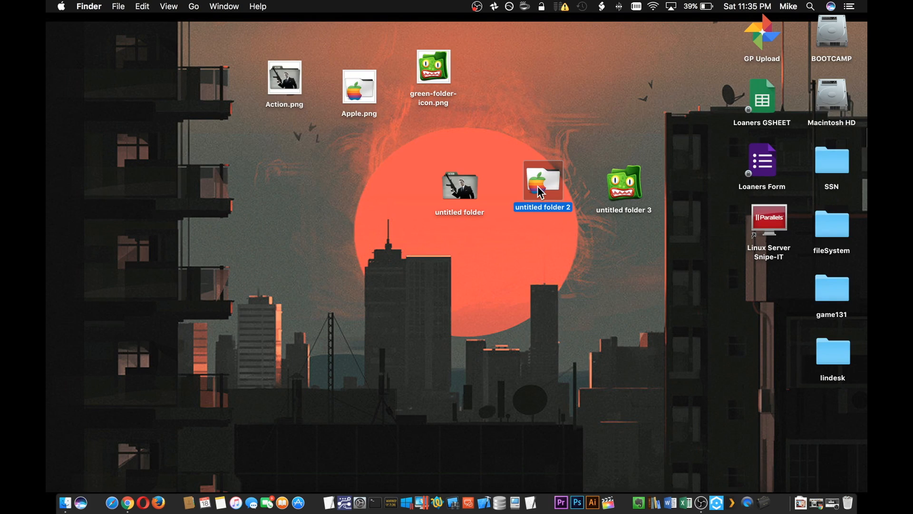
mouse_move(274, 158)
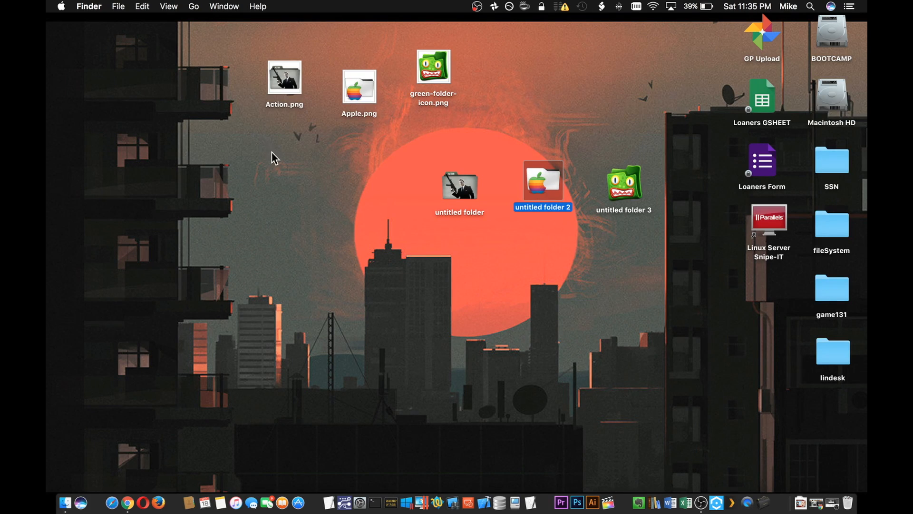